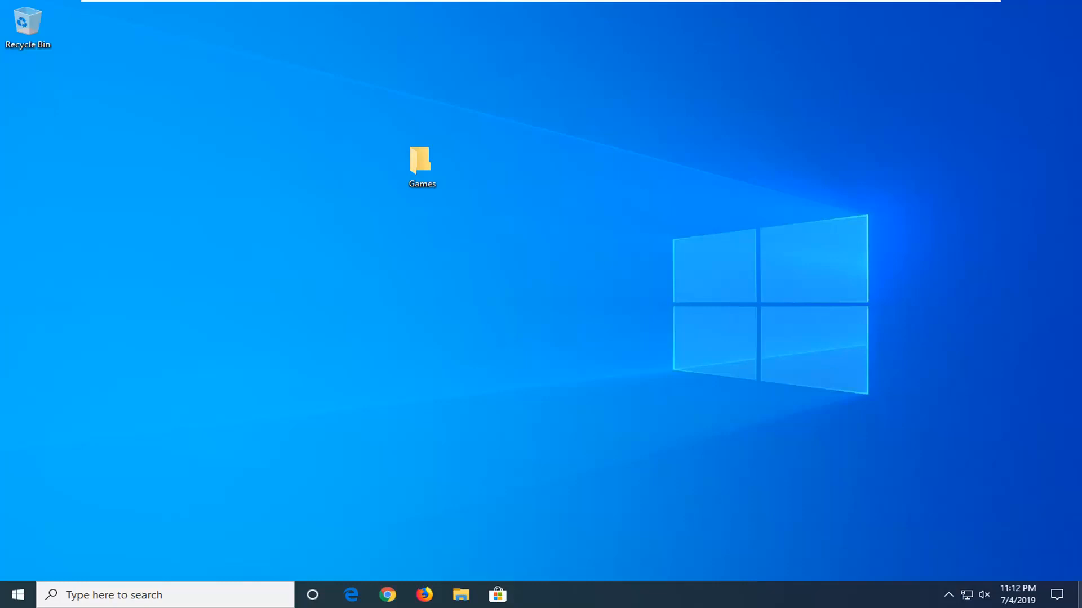
{"action": "mouse_move", "coordinate": [577, 405]}
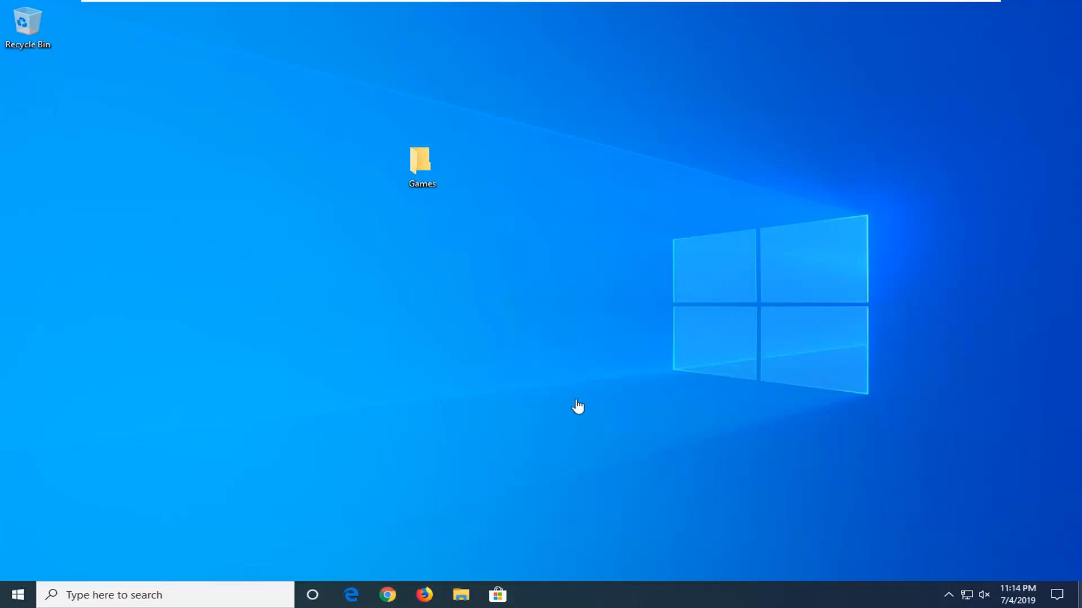
{"action": "mouse_move", "coordinate": [564, 358]}
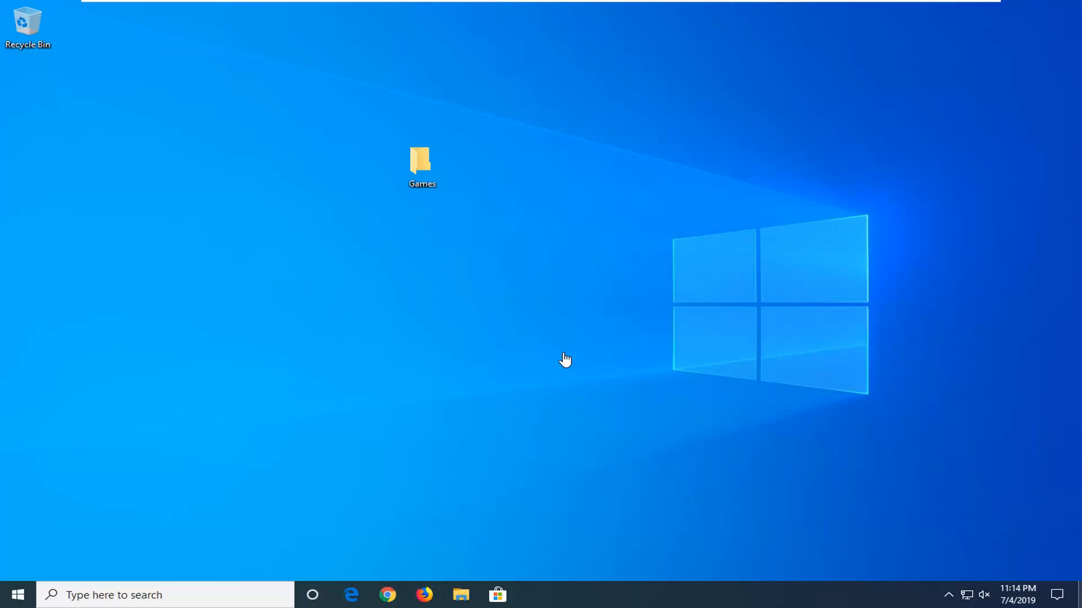
{"action": "mouse_move", "coordinate": [587, 373]}
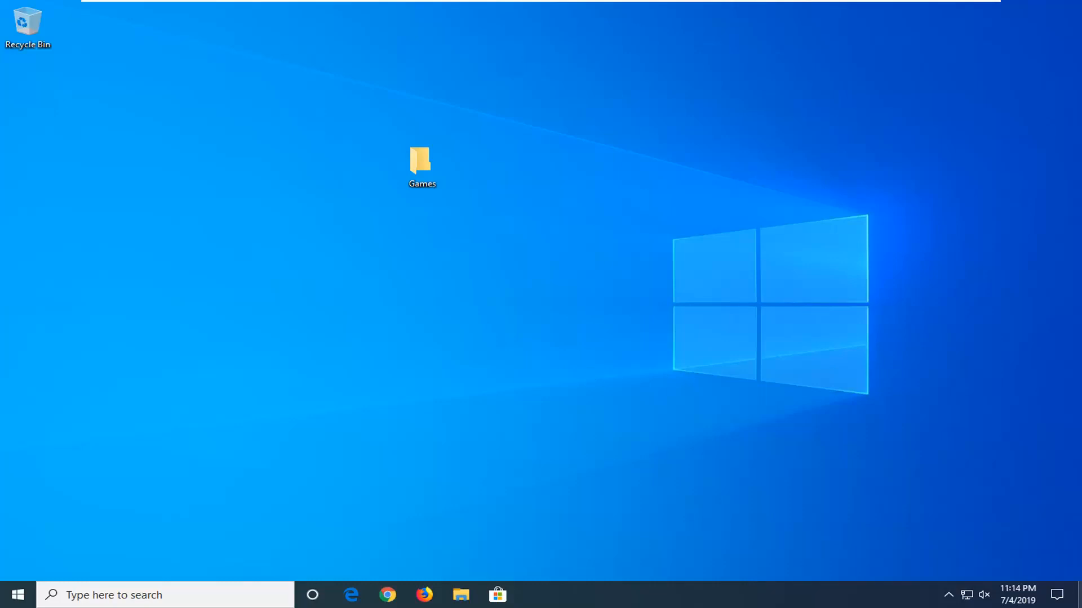
{"action": "mouse_move", "coordinate": [1019, 365]}
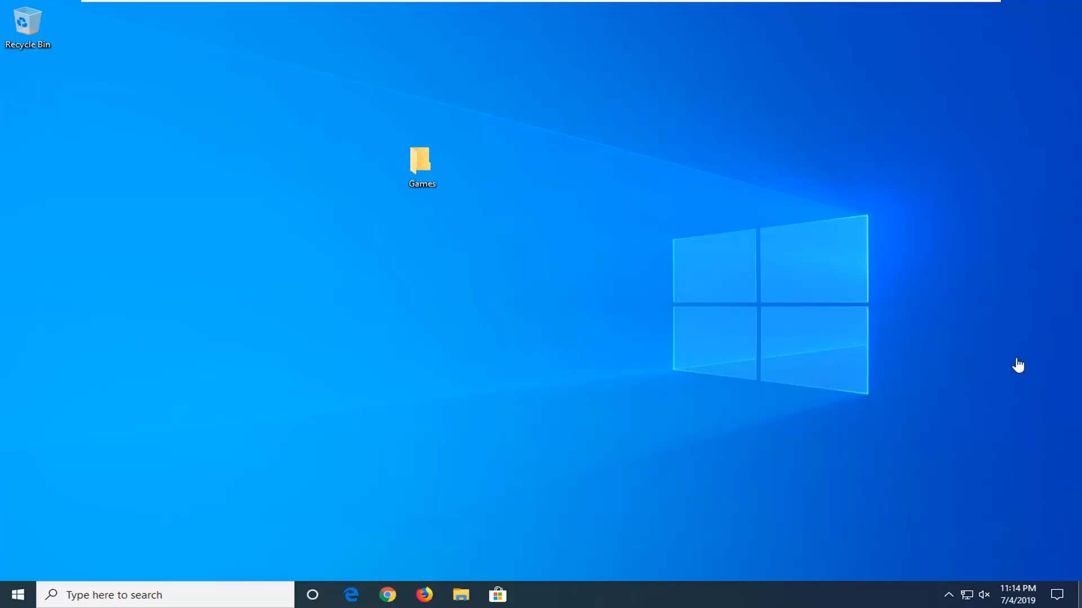
{"action": "mouse_move", "coordinate": [950, 243]}
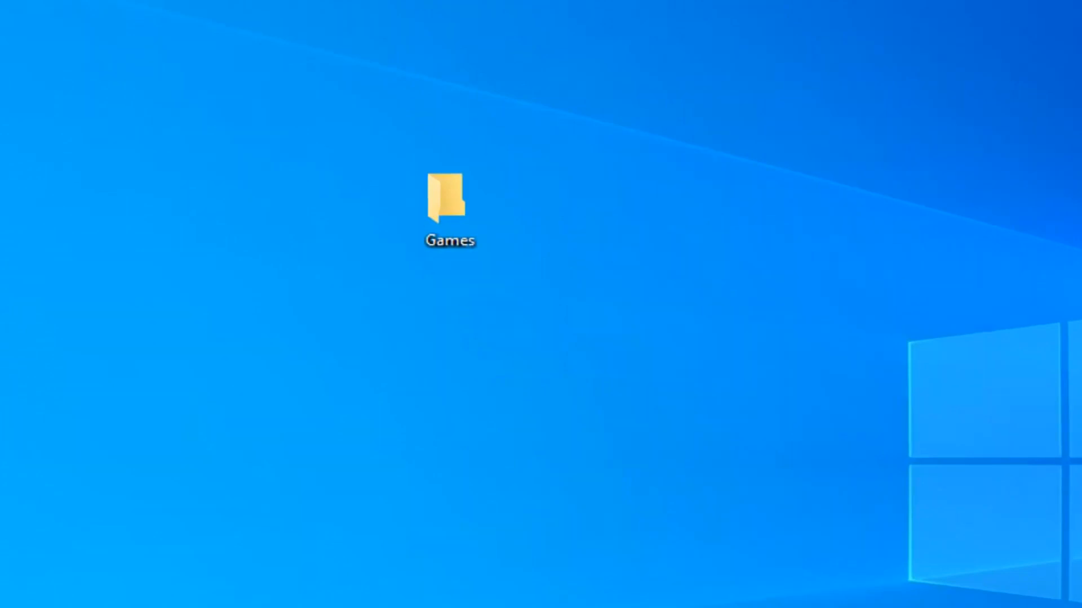
Select the Games folder on the desktop as the item to delete
{"action": "left_click", "coordinate": [449, 207]}
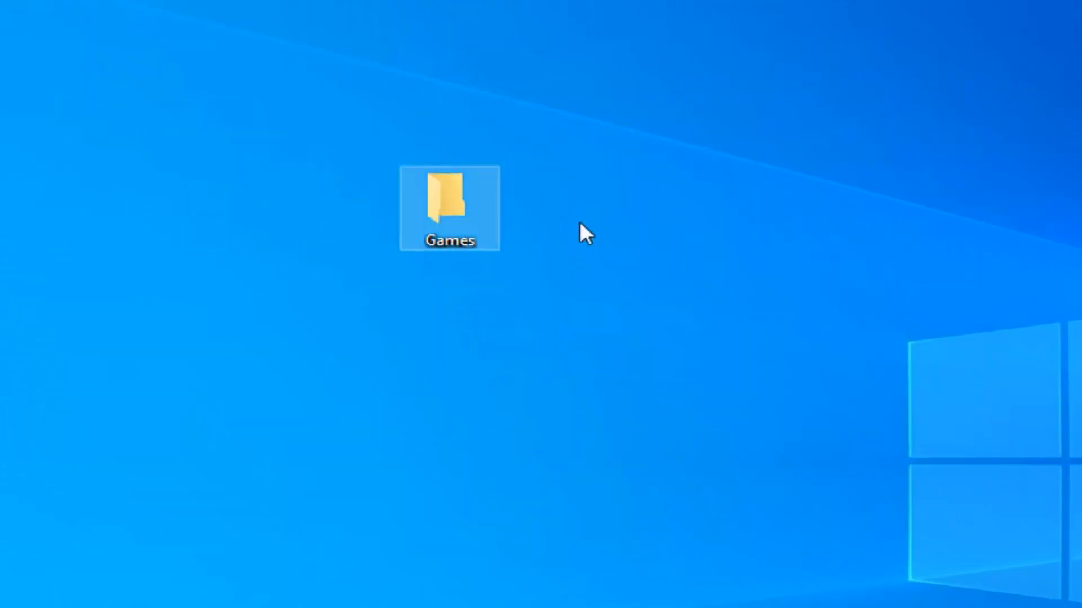
{"action": "mouse_move", "coordinate": [447, 220]}
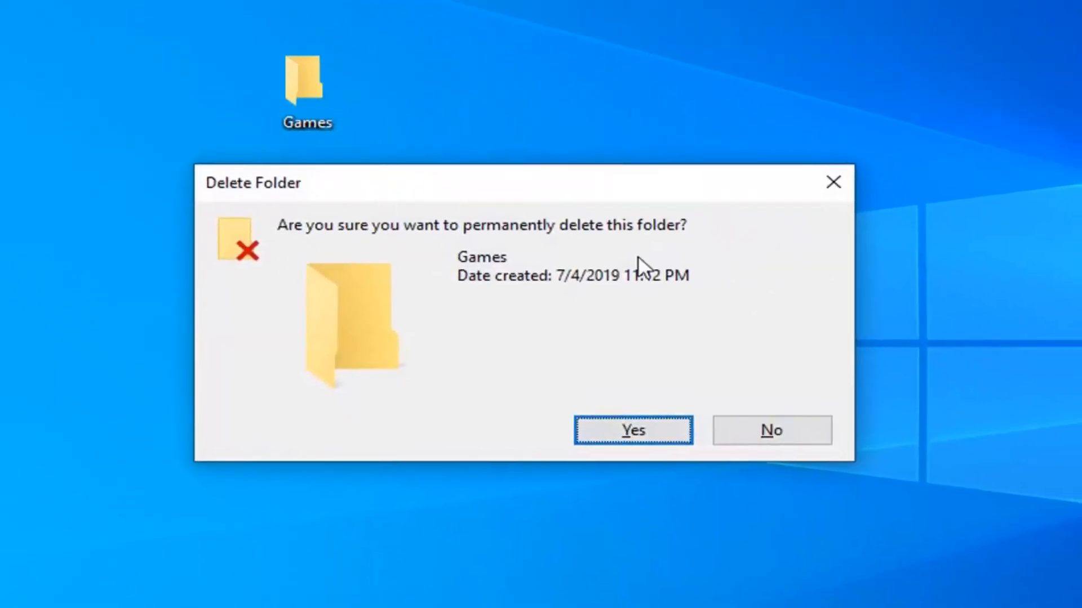
{"action": "mouse_move", "coordinate": [601, 259]}
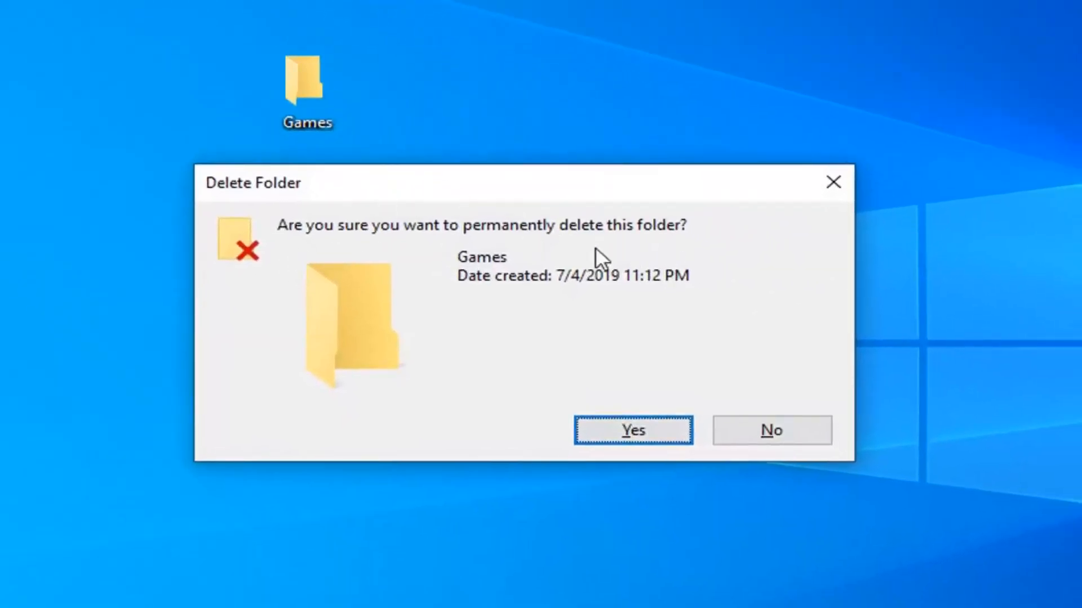
Confirm Yes in the Delete Folder dialog so Games is permanently removed
{"action": "left_click", "coordinate": [632, 429]}
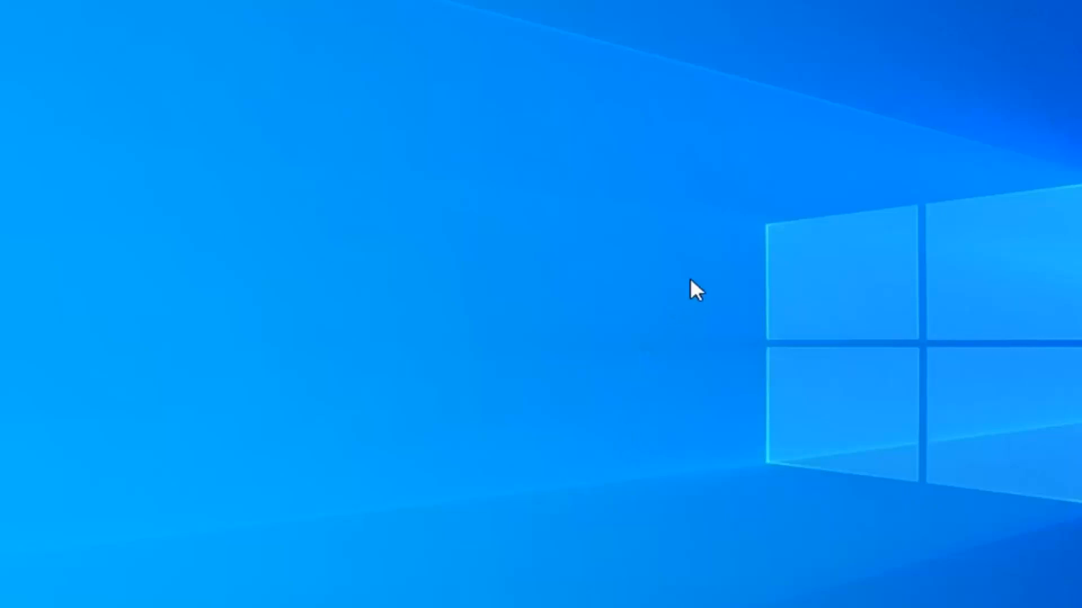